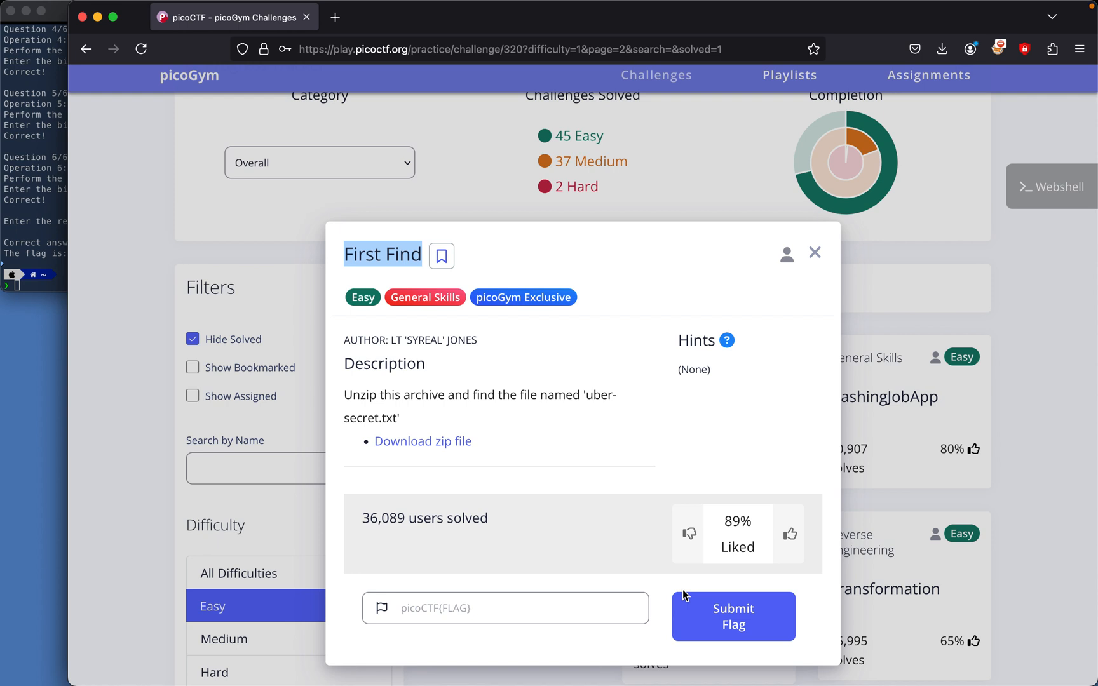
pyautogui.moveTo(602, 530)
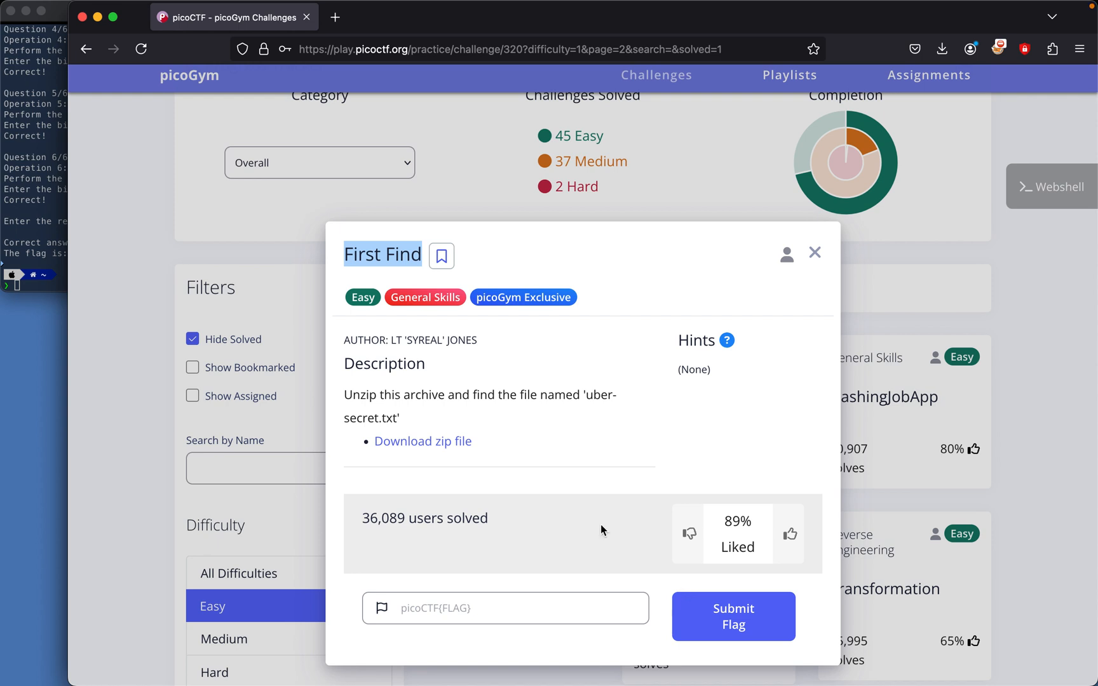
# Step: Copy the 'Download zip file' link and attempt the download with wget, which is not installed
pyautogui.click(28, 273)
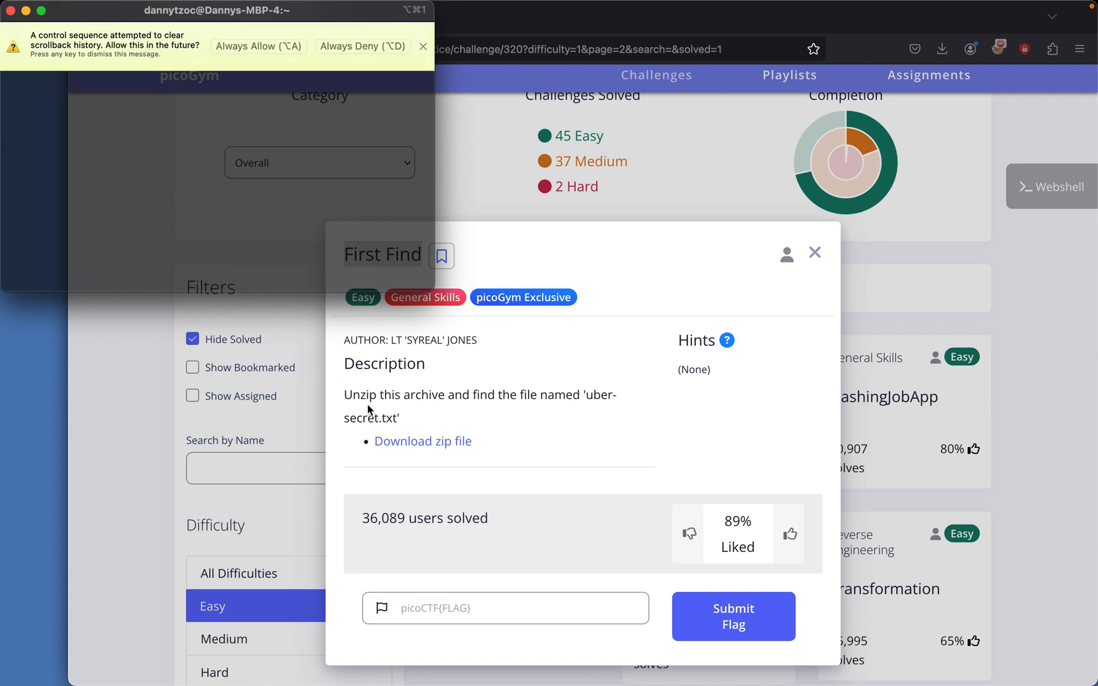
pyautogui.moveTo(404, 447)
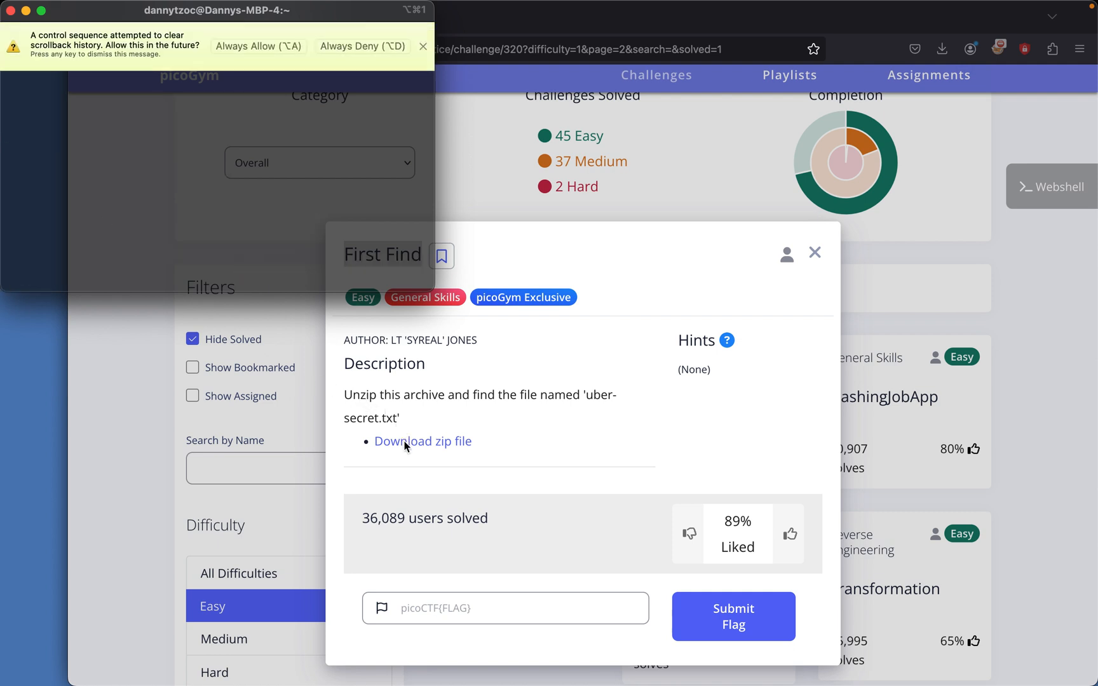
pyautogui.rightClick(422, 441)
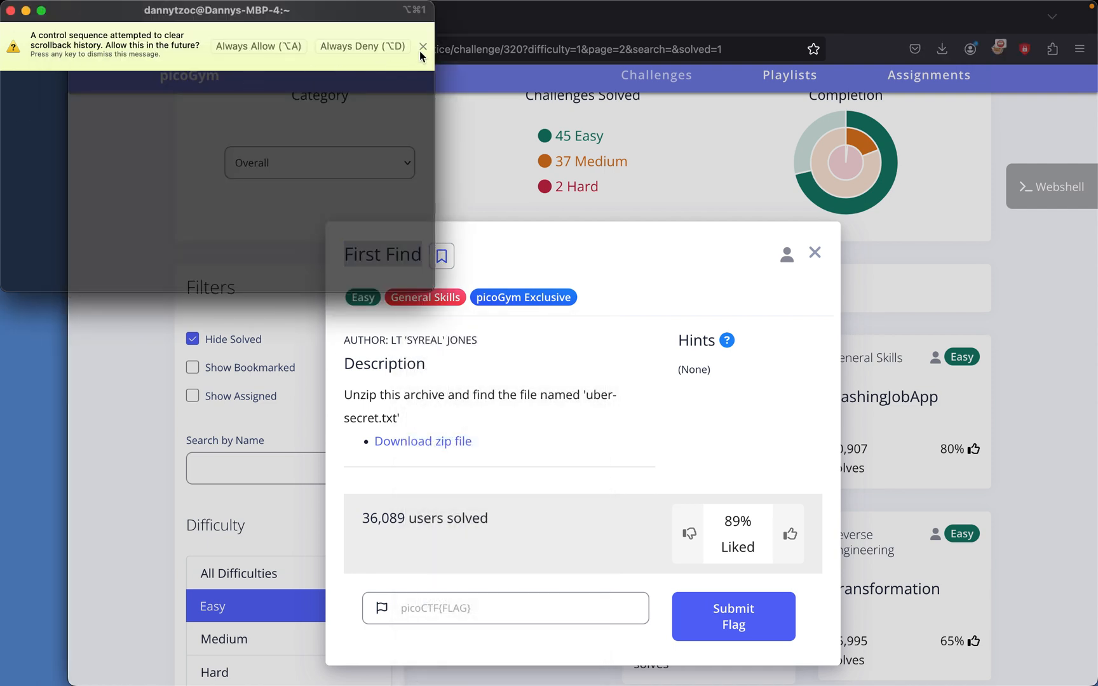
pyautogui.click(422, 46)
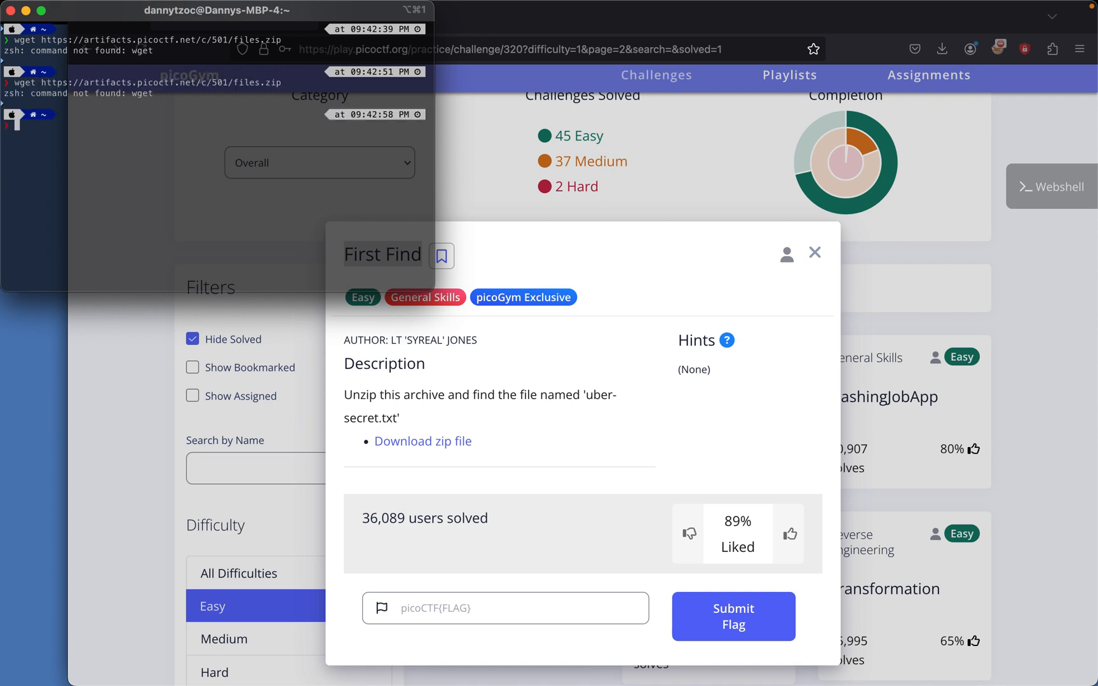
# Step: Fetch files.zip with curl using the copied URL, saving it as 'files'
pyautogui.write('curl https://artifacts.picoctf.net/c/501/files.zip')
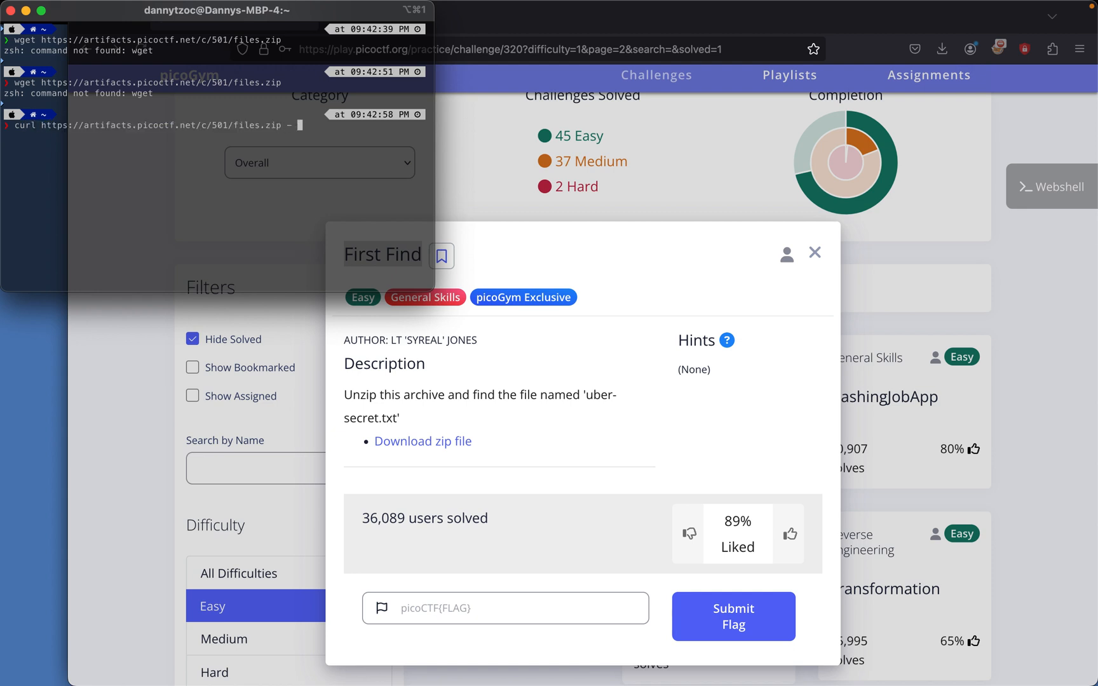
pyautogui.write('-o')
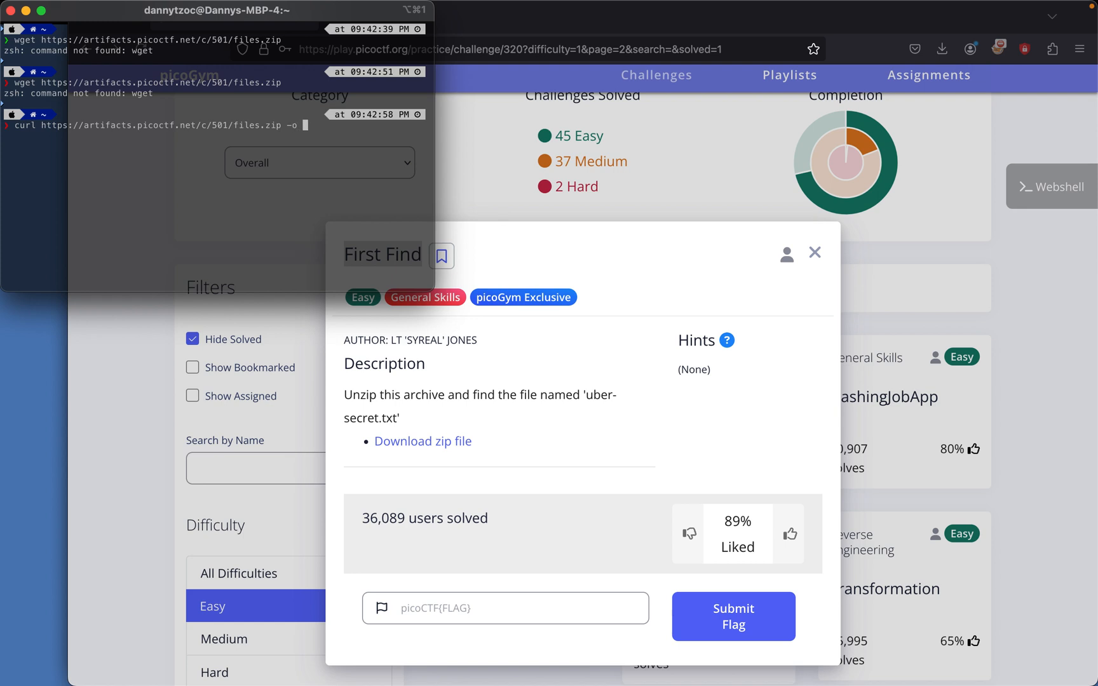
pyautogui.write('files')
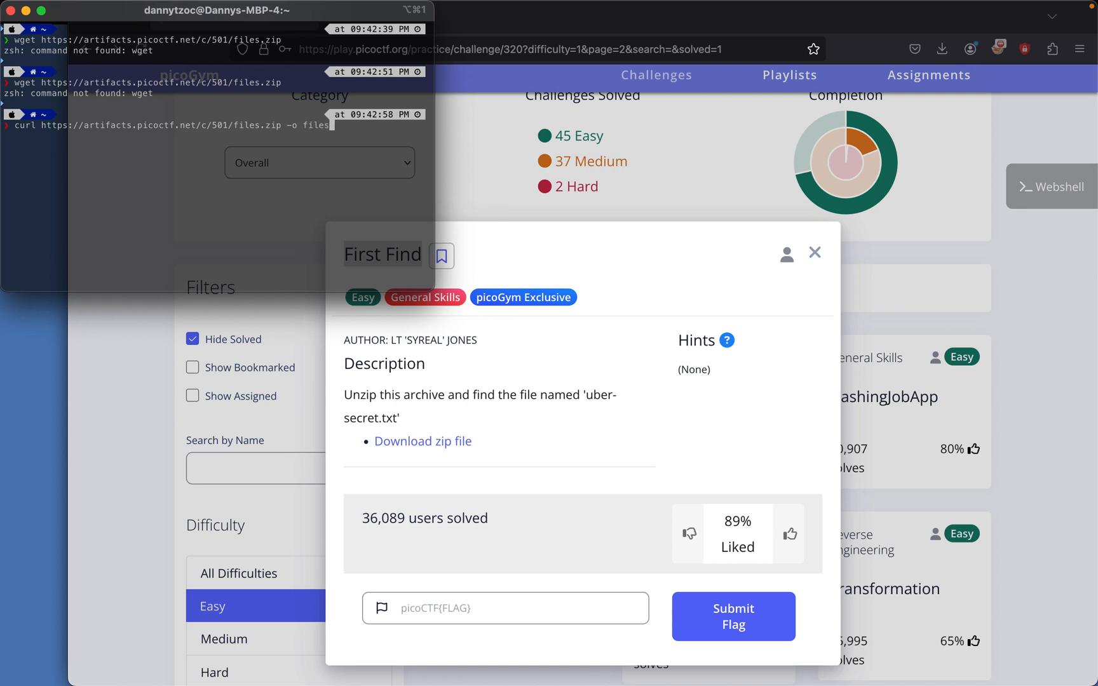
pyautogui.press('Return')
pyautogui.write('cd er-secret.txt')
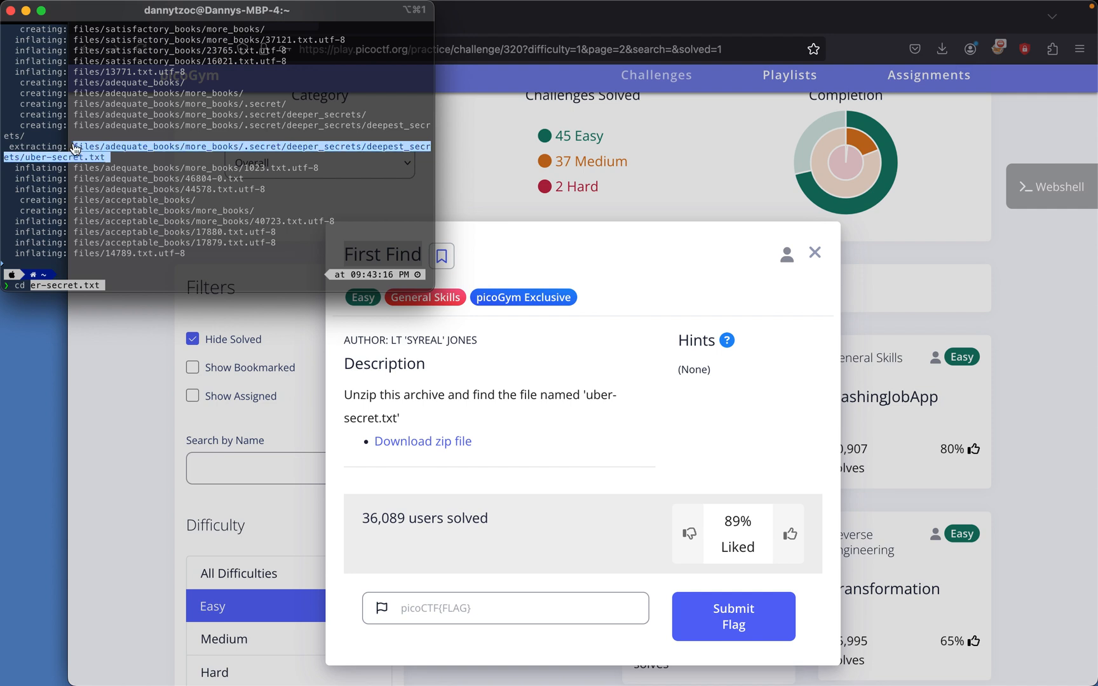
pyautogui.moveTo(126, 280)
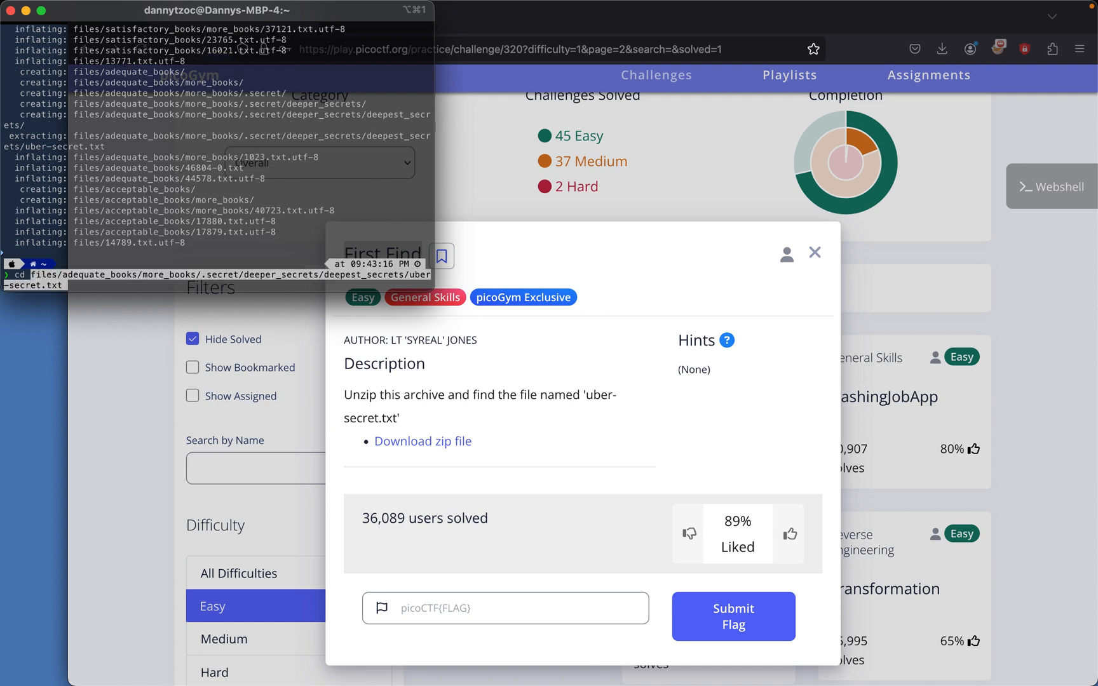
# Step: Enter deepest_secrets, cat uber-secret.txt and select the printed picoCTF flag to copy it
pyautogui.press('Return')
pyautogui.write('cat')
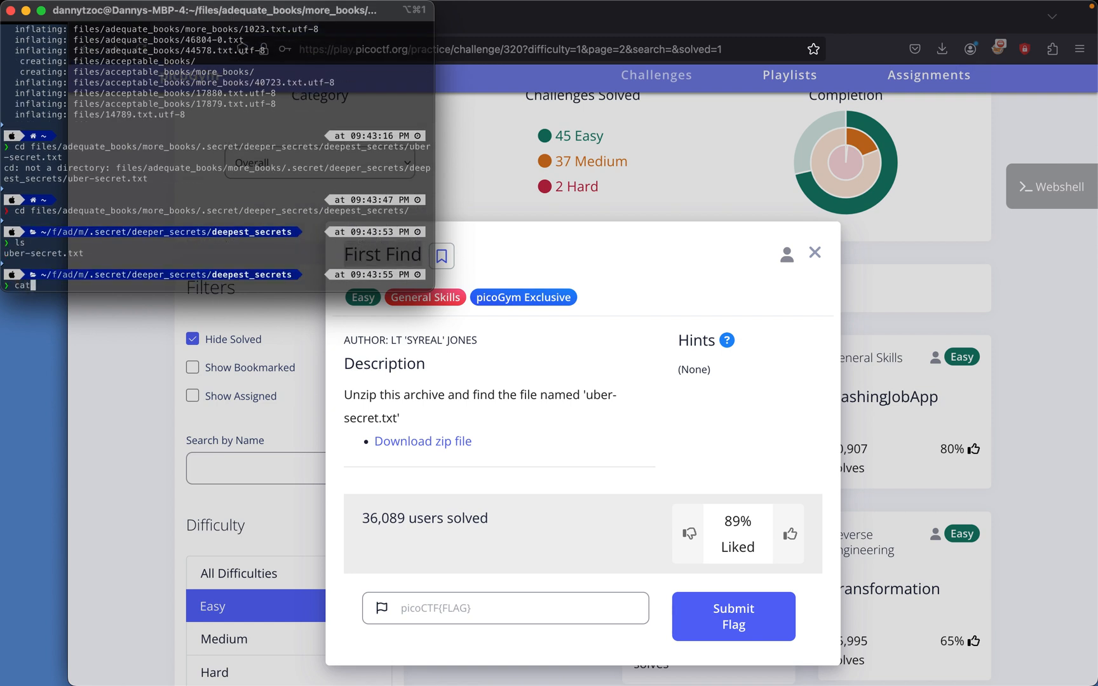
pyautogui.write(' uber-secret.txt')
pyautogui.press('Return')
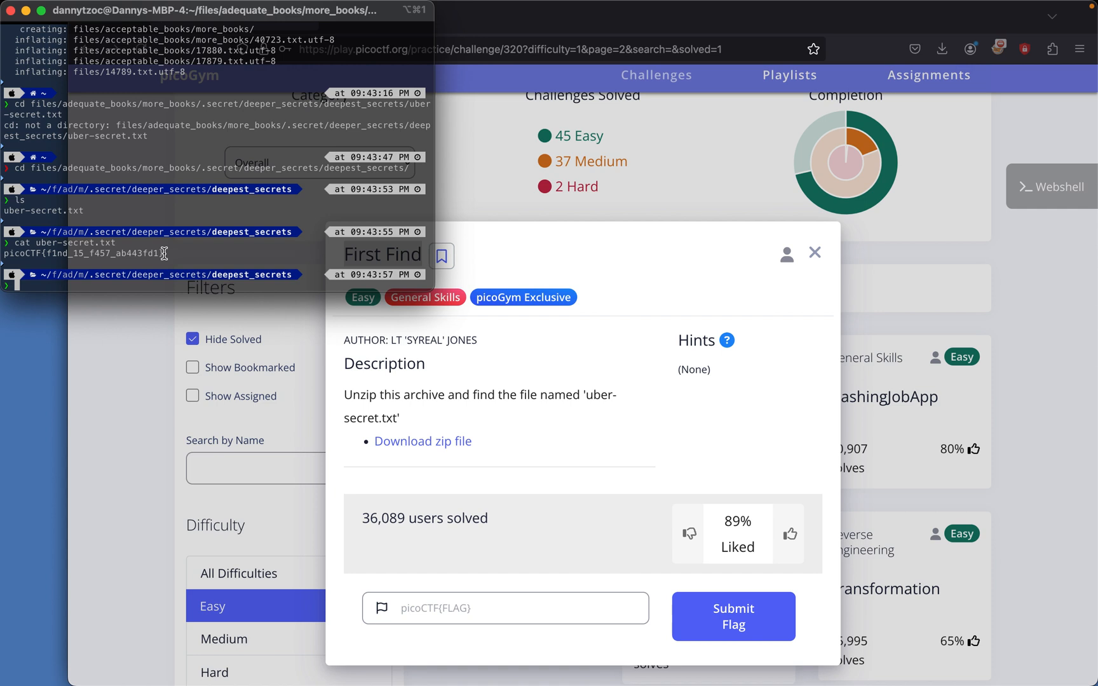
pyautogui.tripleClick(84, 253)
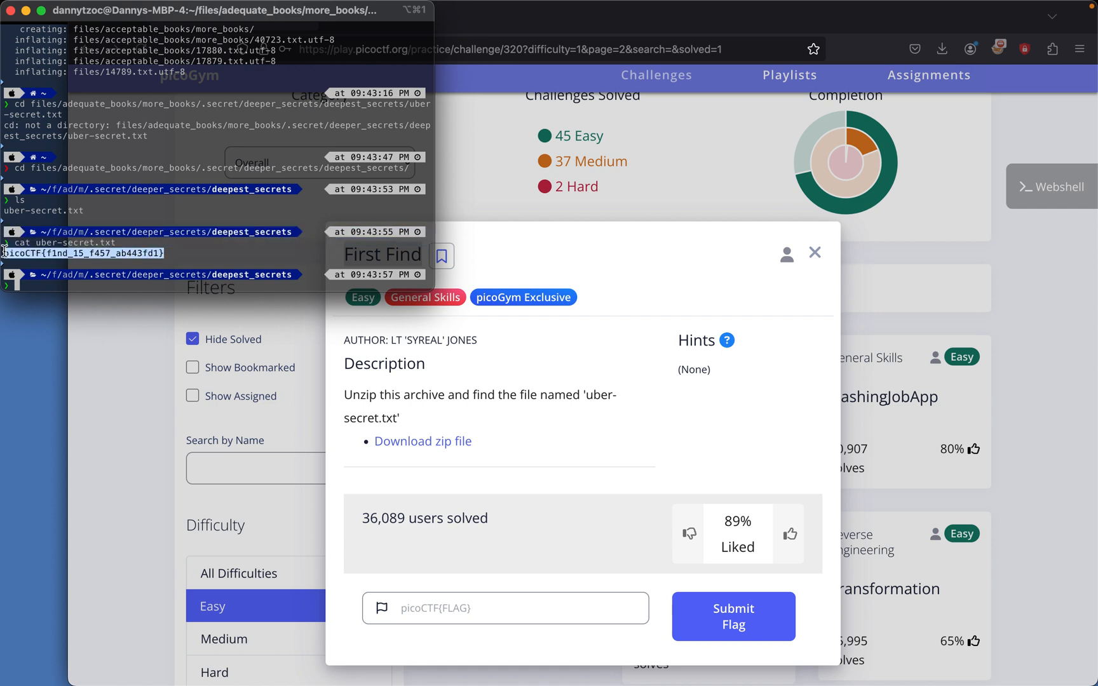
pyautogui.moveTo(497, 475)
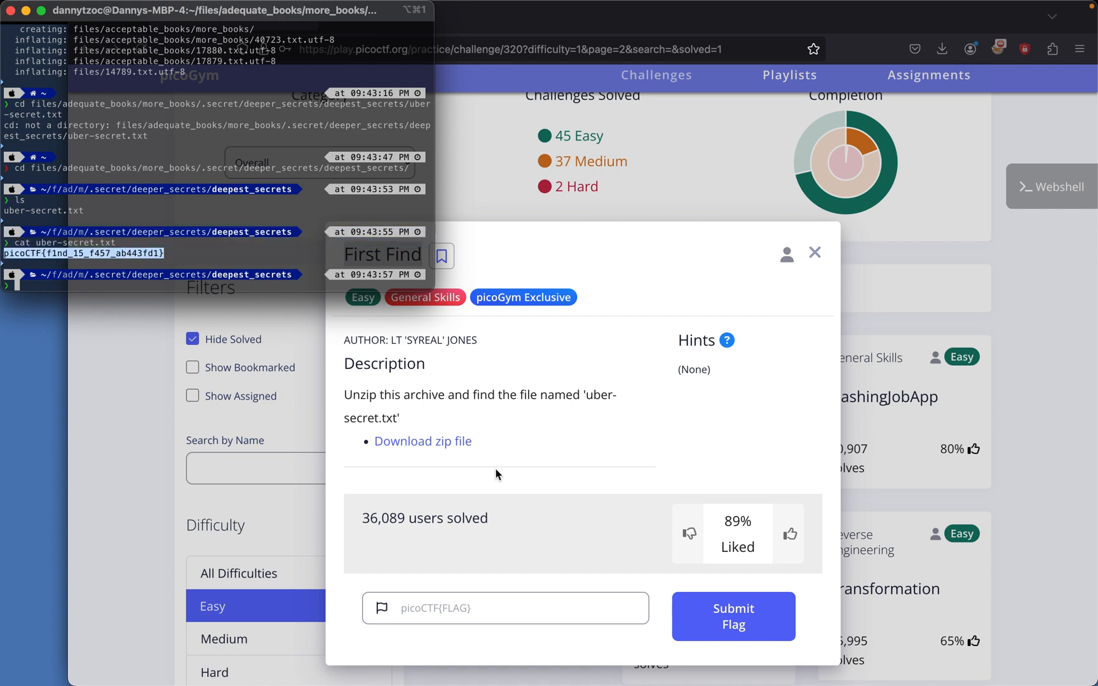
# Step: Paste the flag into the picoCTF{FLAG} field for First Find and submit it
pyautogui.click(505, 607)
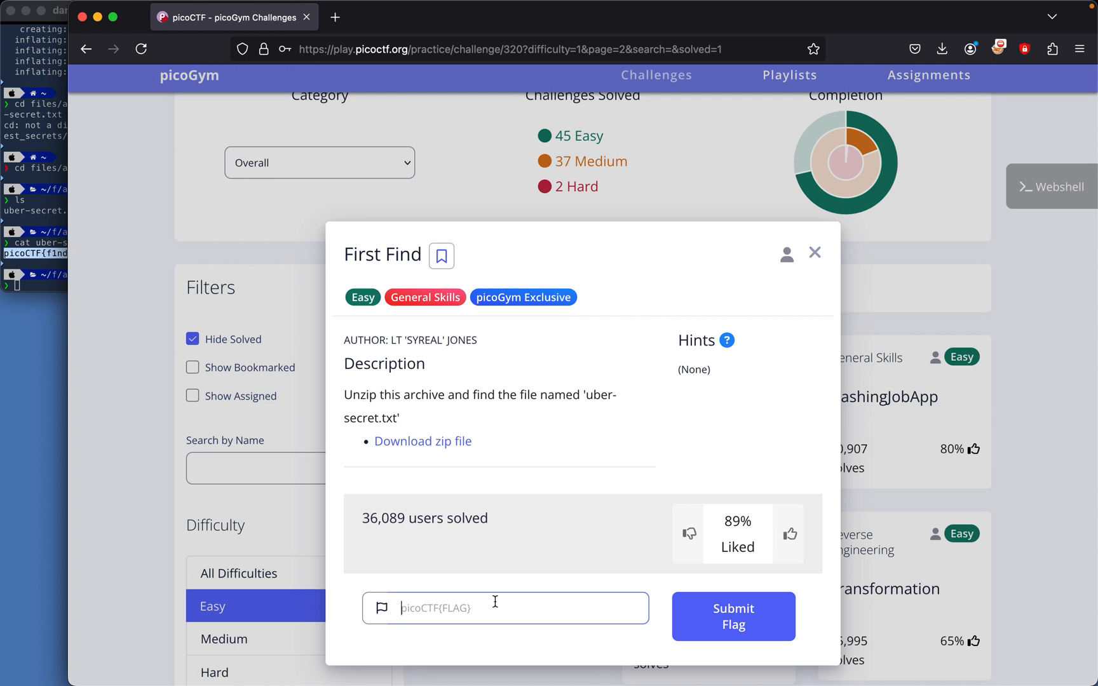
pyautogui.click(732, 617)
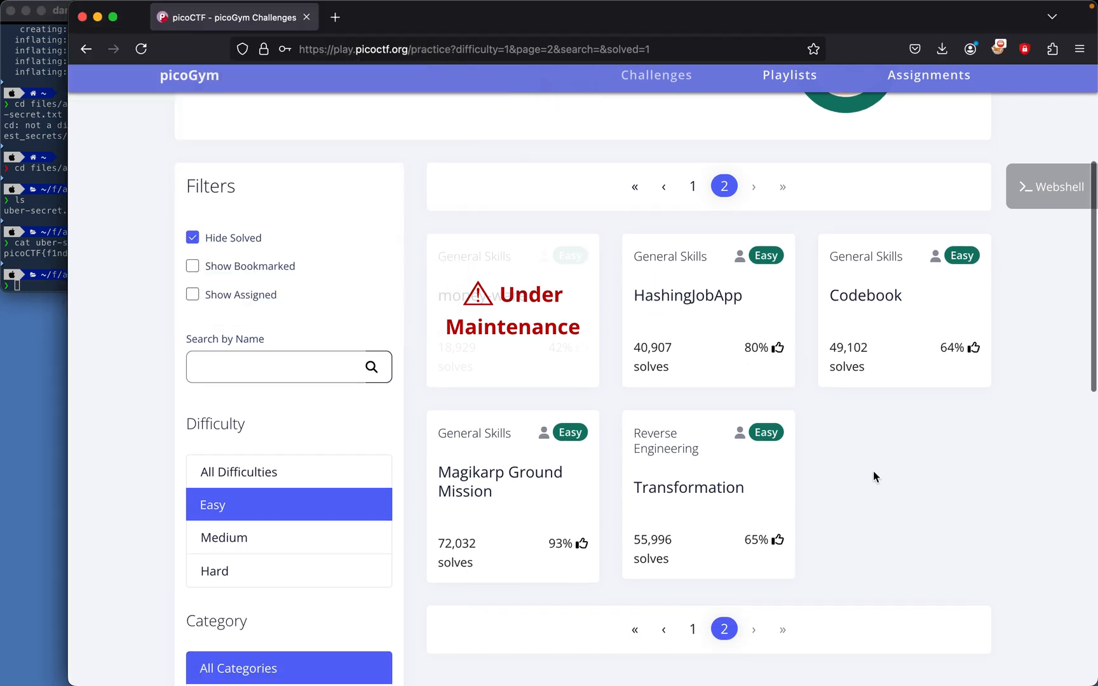
pyautogui.moveTo(844, 471)
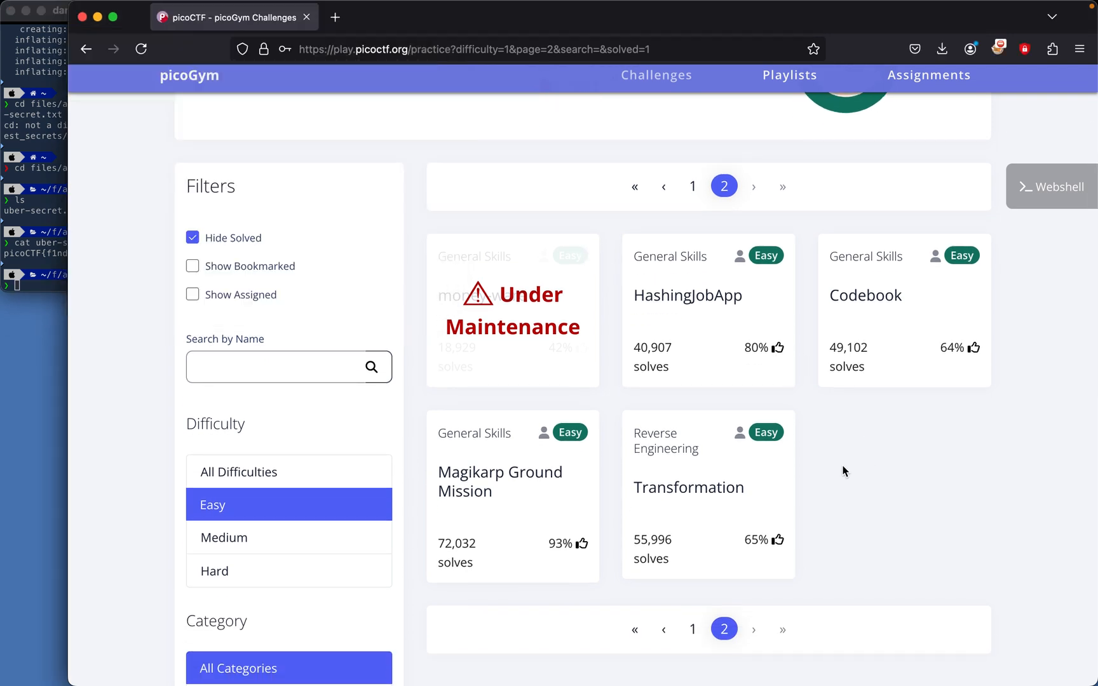